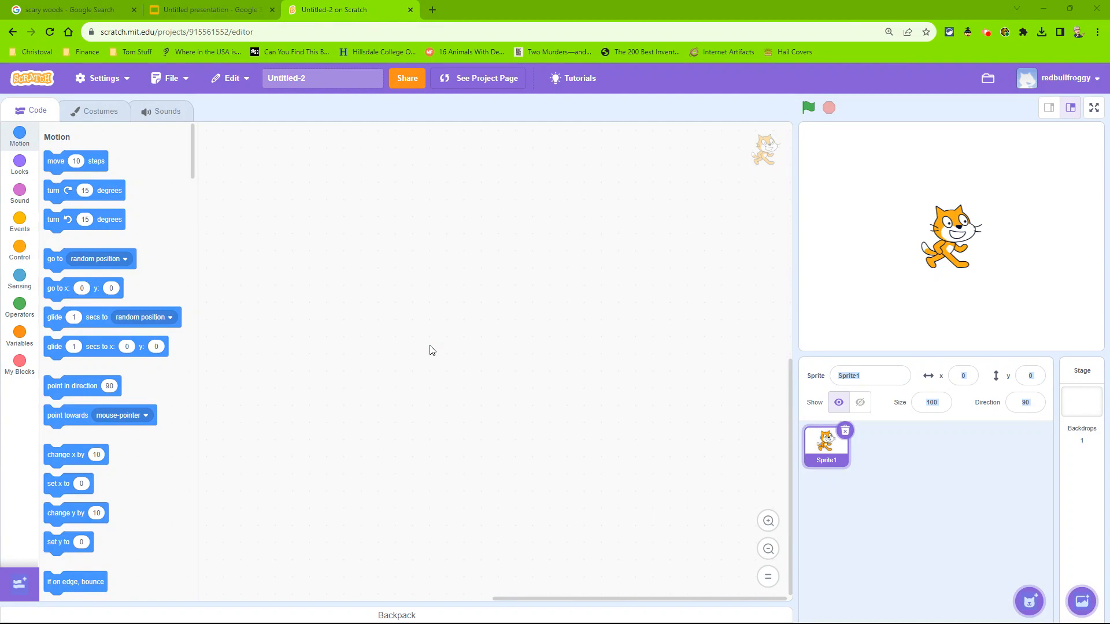
mouse_move(1043, 171)
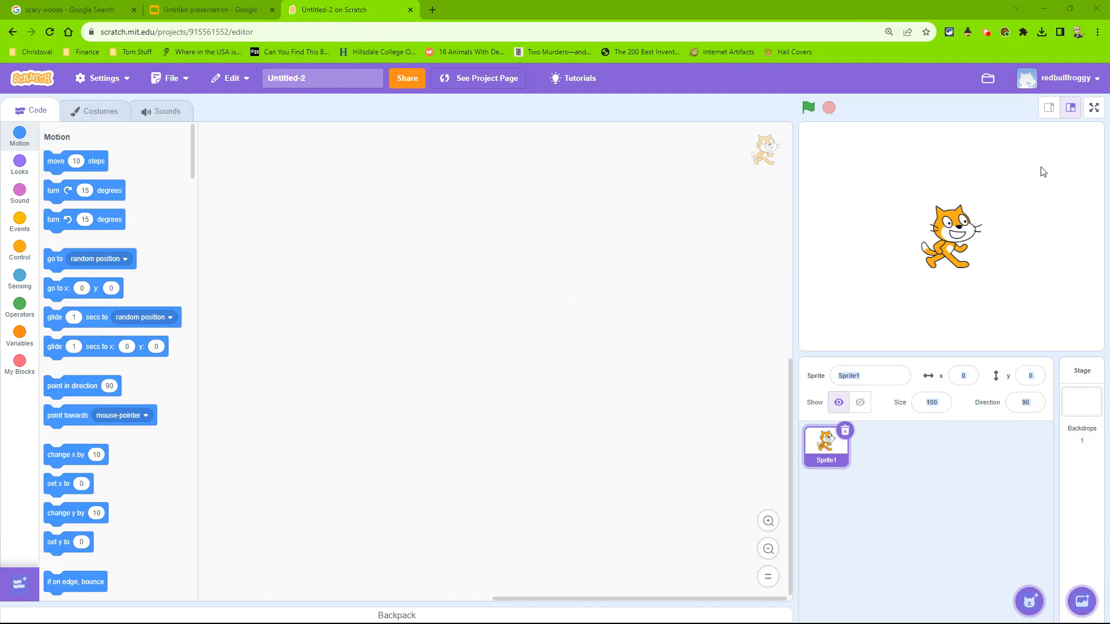
mouse_move(1031, 152)
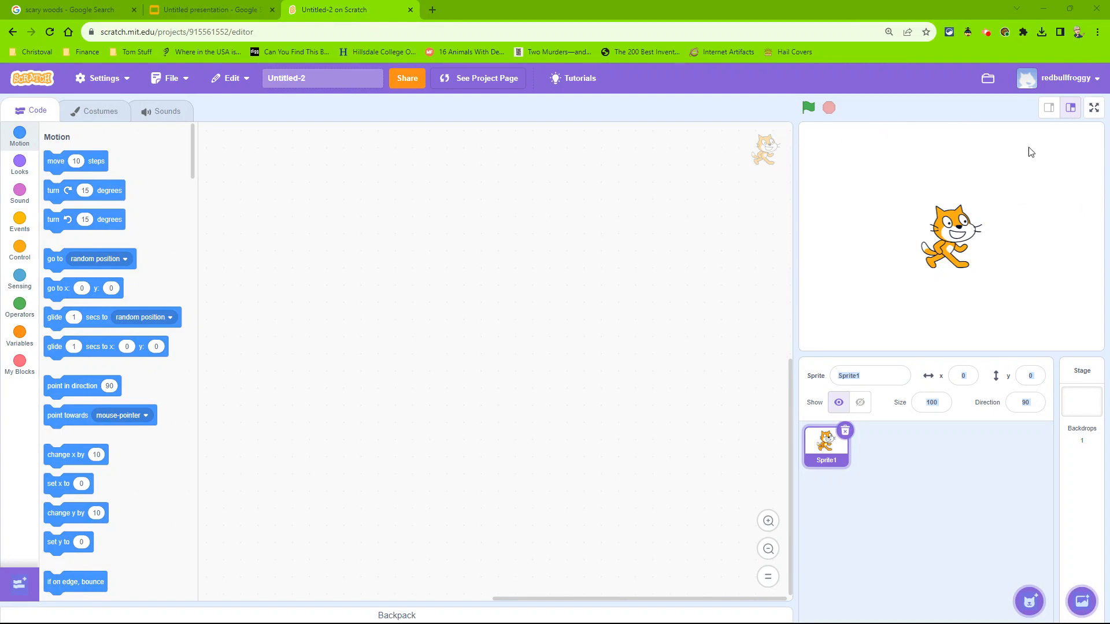
mouse_move(900, 338)
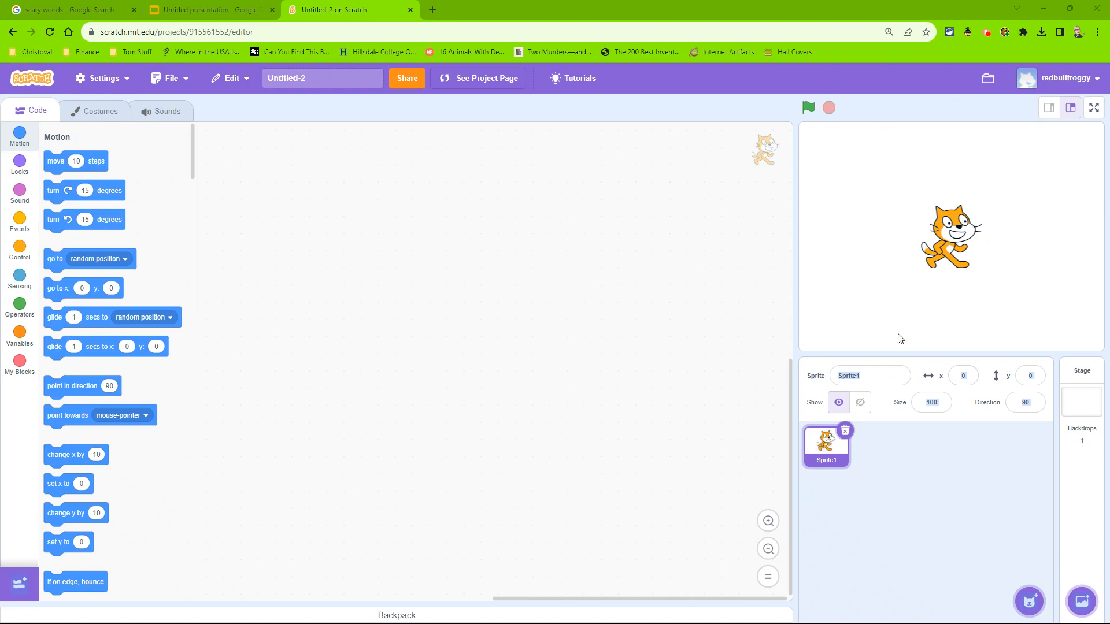
mouse_move(1040, 339)
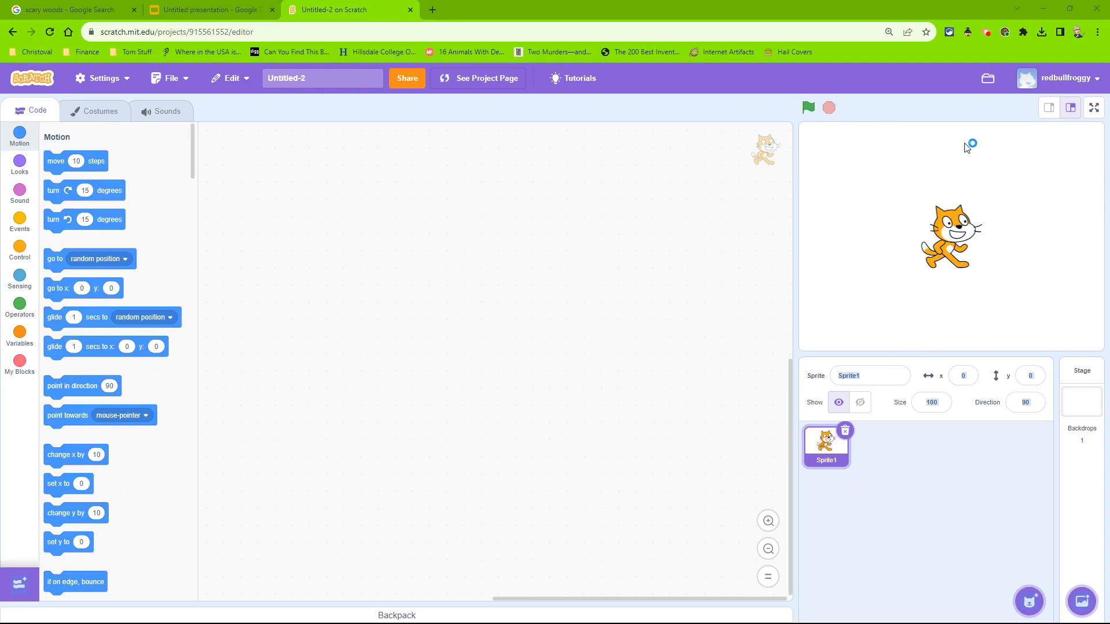
mouse_move(974, 157)
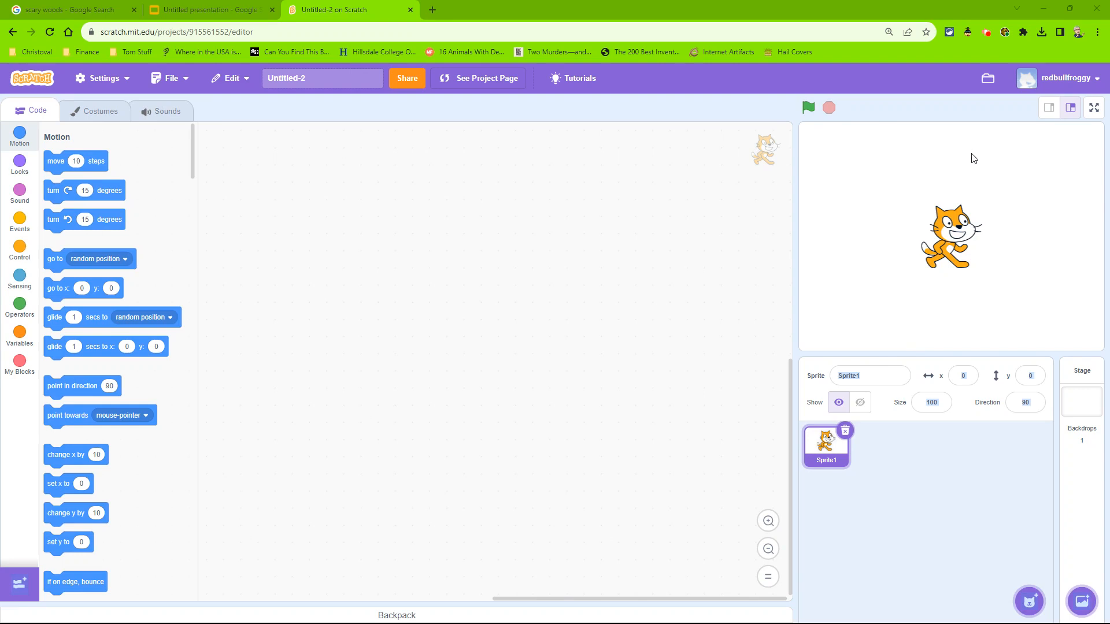
mouse_move(964, 188)
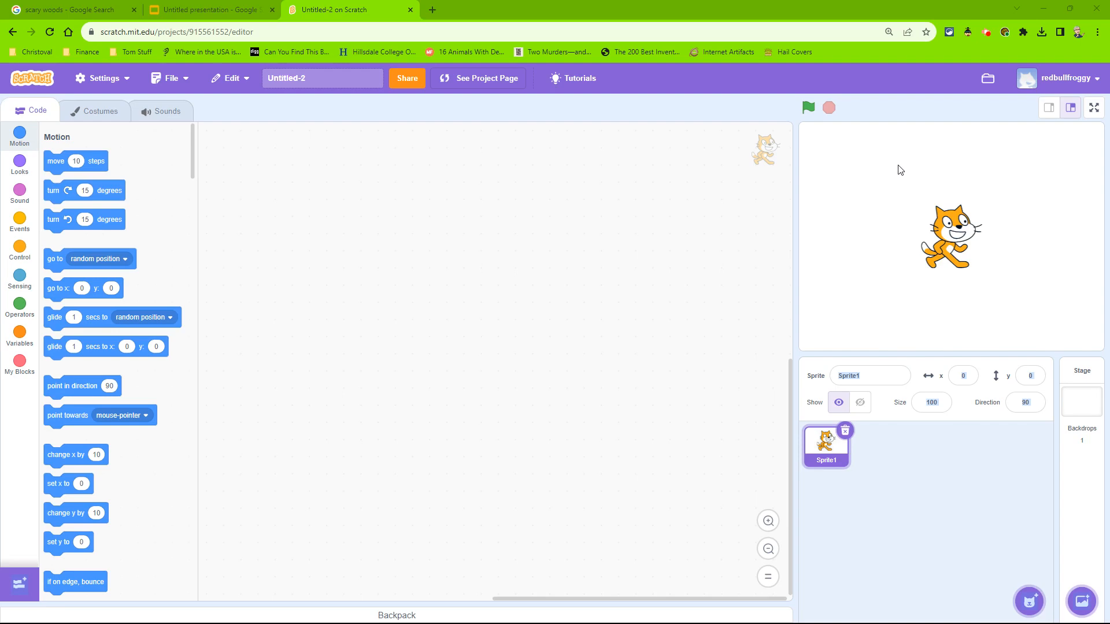
mouse_move(909, 178)
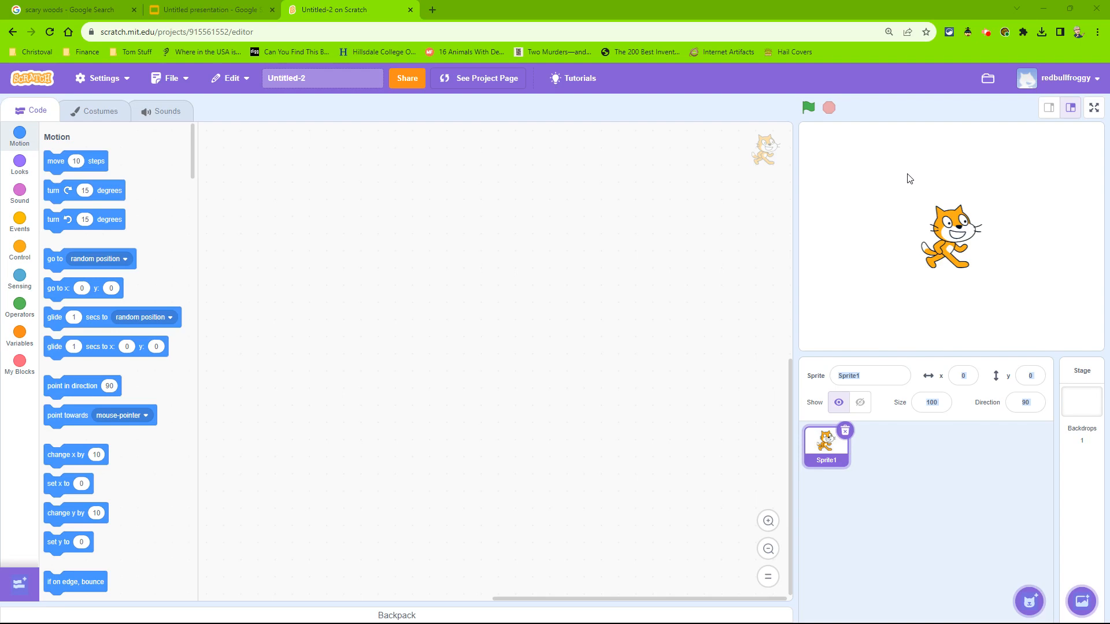
mouse_move(931, 177)
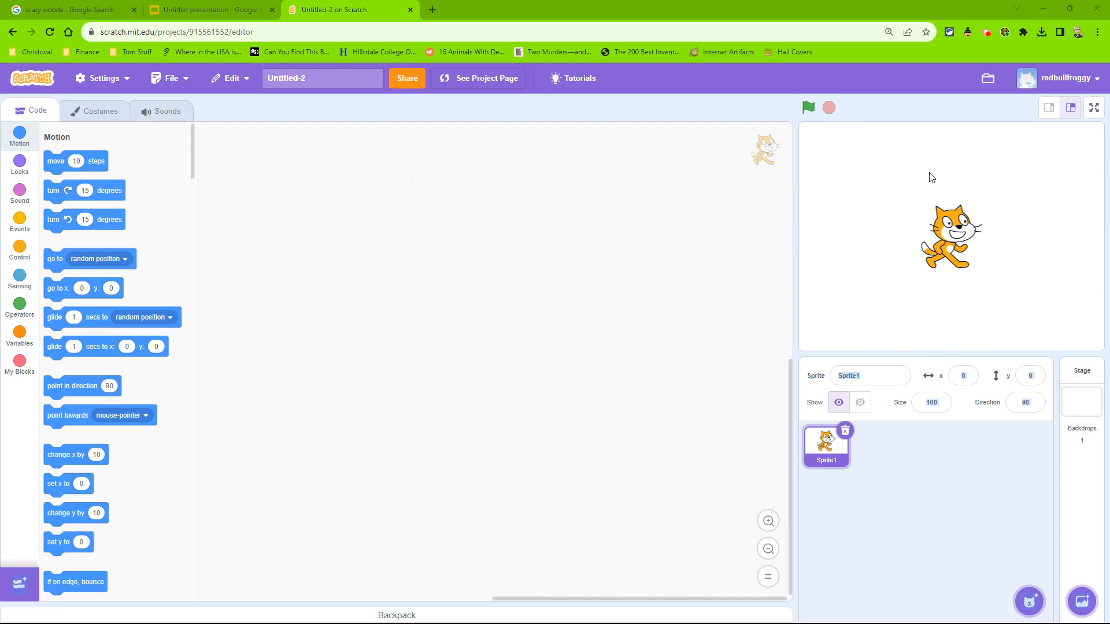
mouse_move(915, 196)
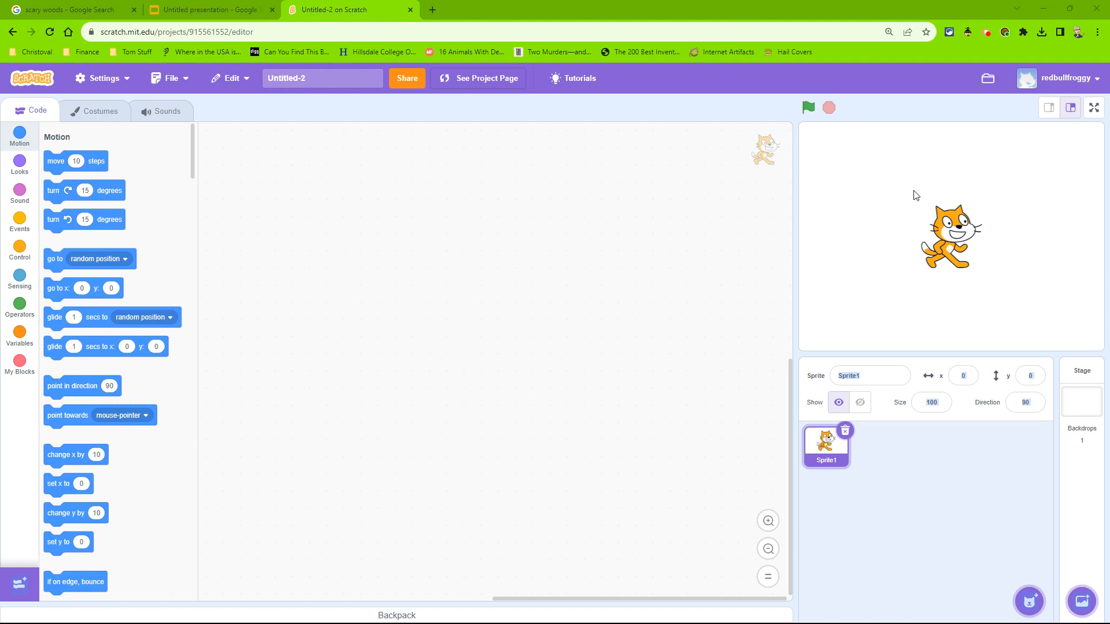
mouse_move(789, 232)
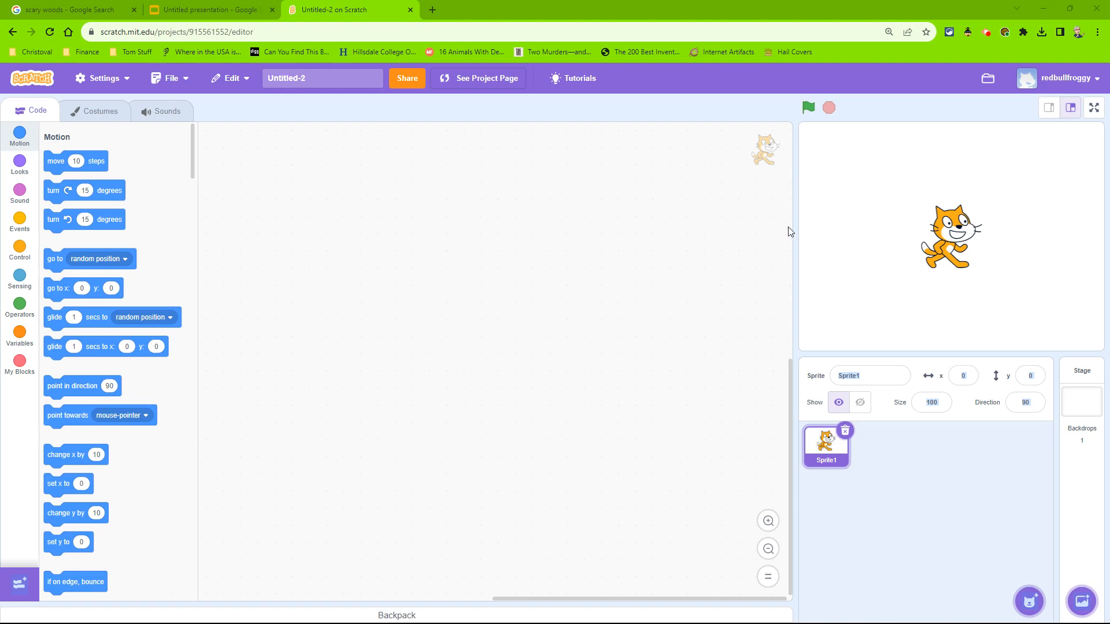
Download the dark teal forest image from Google Images as spooky-woods-at-dusk.jpg.
click(67, 9)
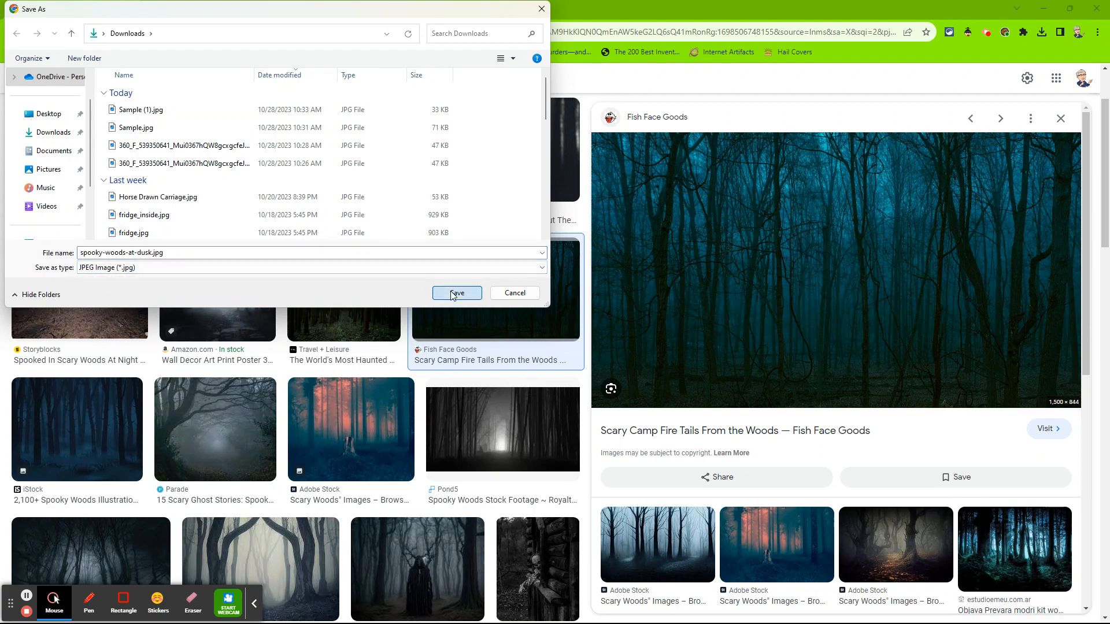
click(457, 293)
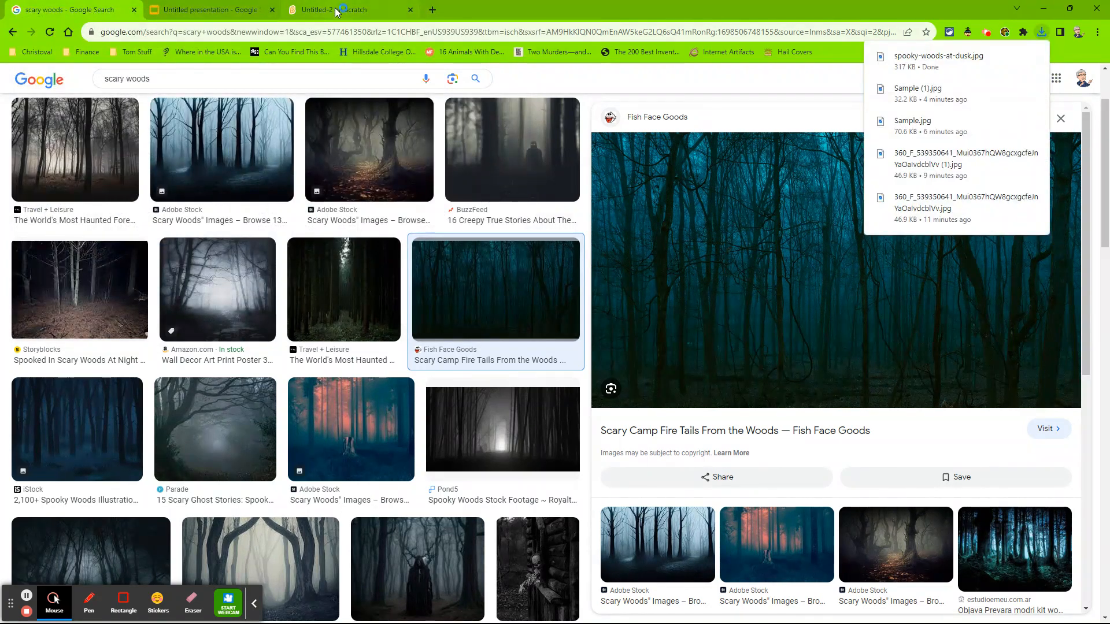
Upload the forest JPG as a Stage backdrop, then delete it from Backdrops.
click(348, 9)
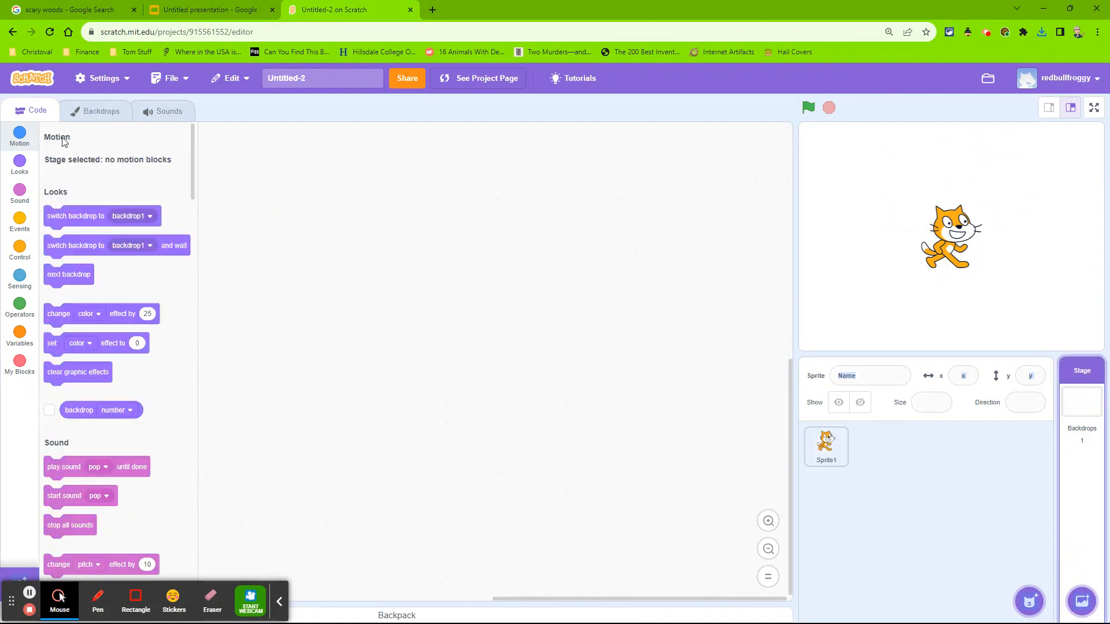
click(98, 111)
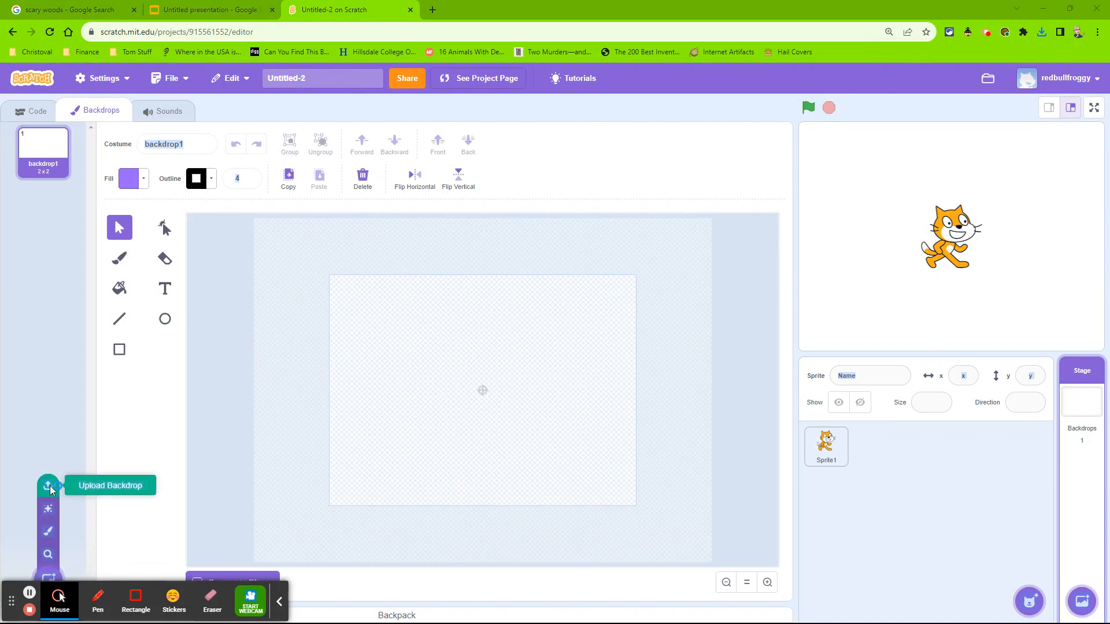
click(48, 486)
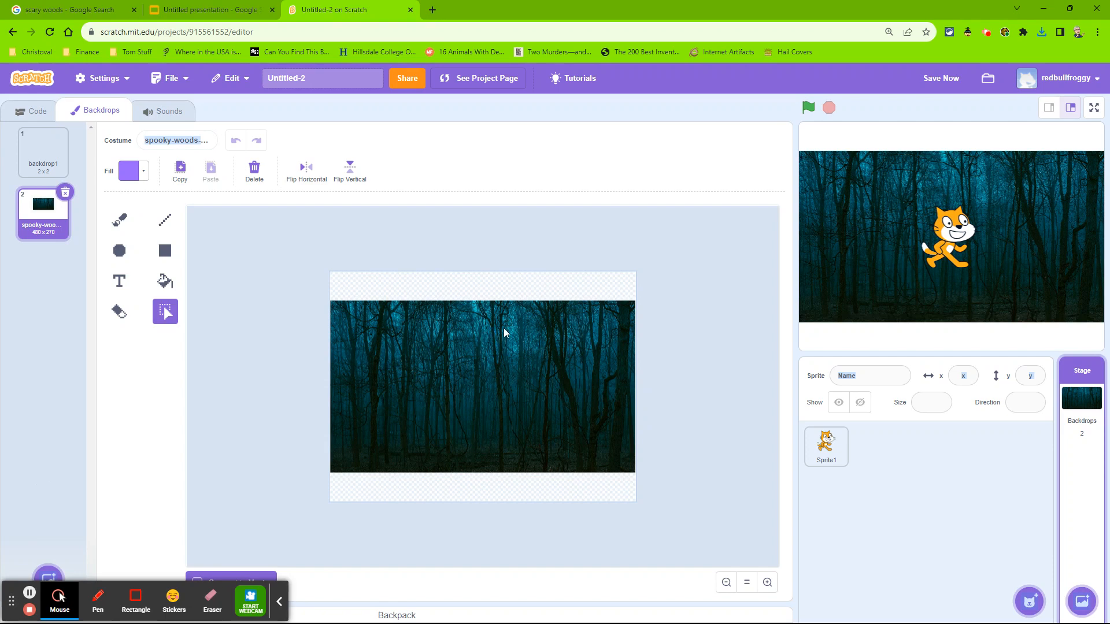
mouse_move(513, 438)
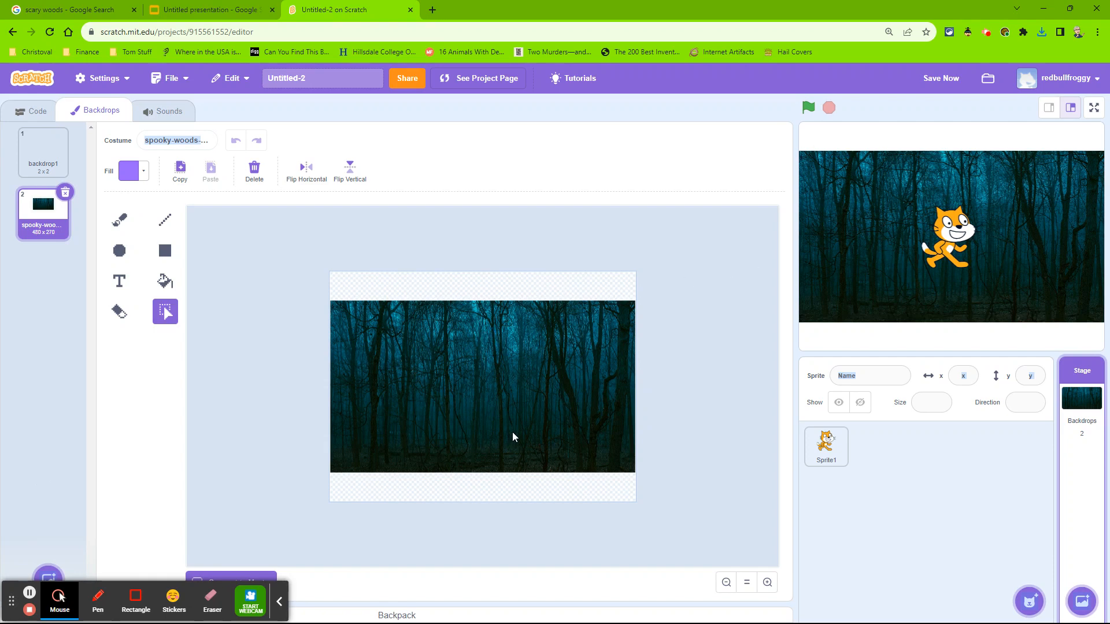
mouse_move(576, 287)
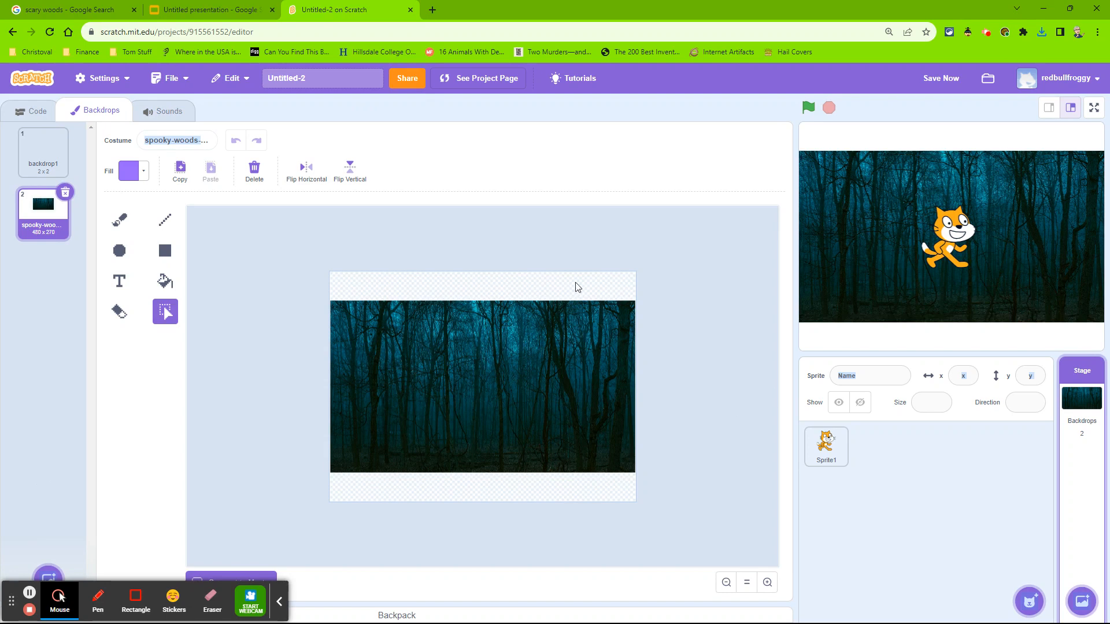
mouse_move(467, 360)
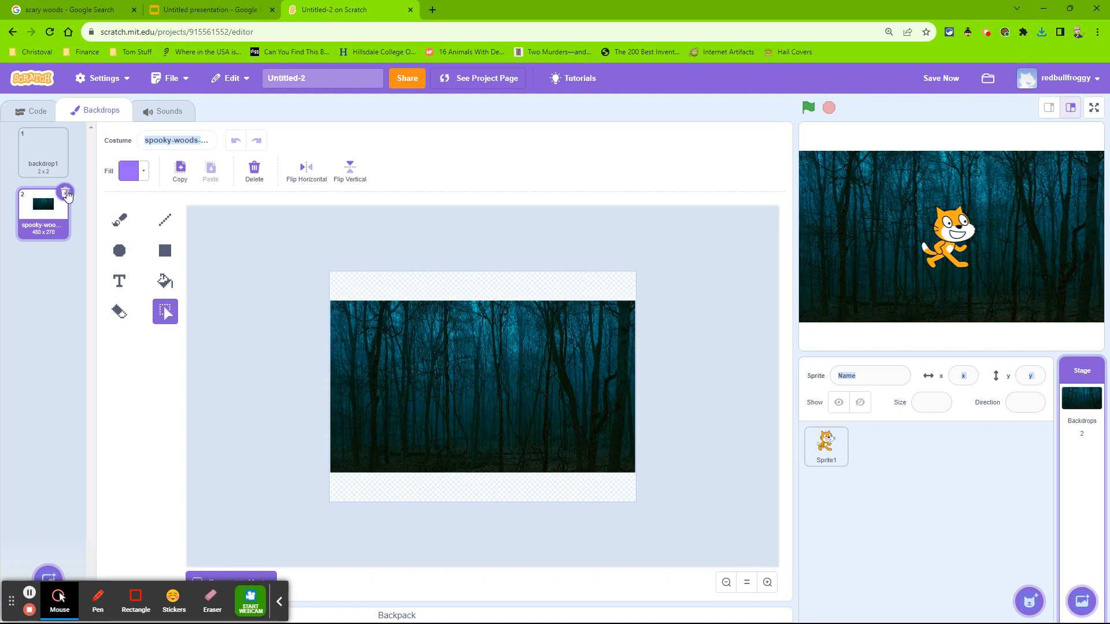
click(67, 194)
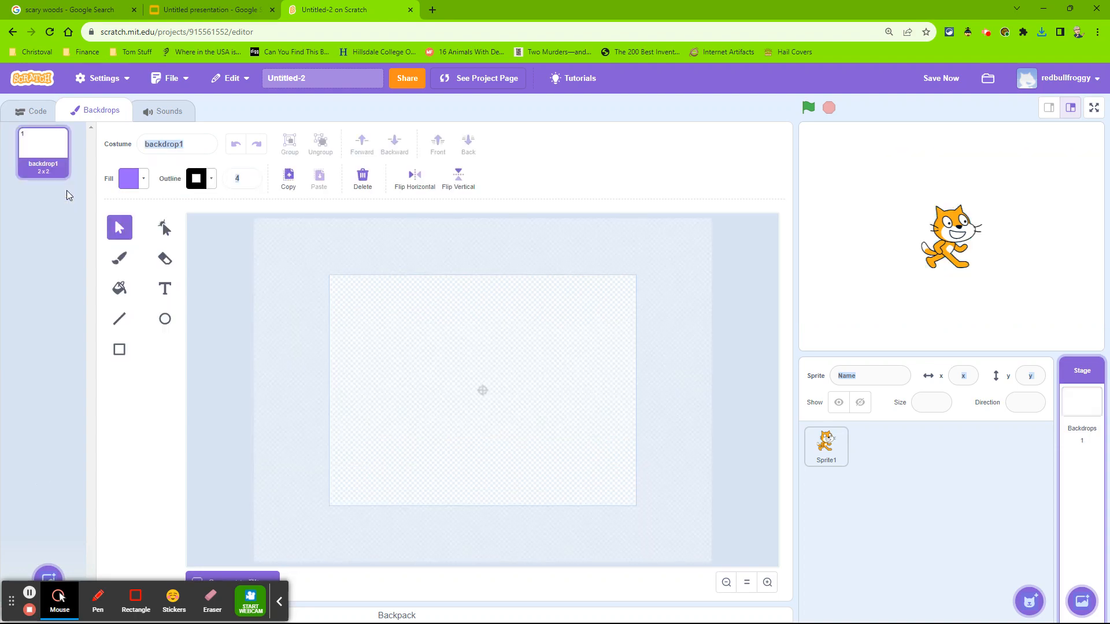
Apply the plain white Simple Light theme to the untitled presentation.
click(211, 9)
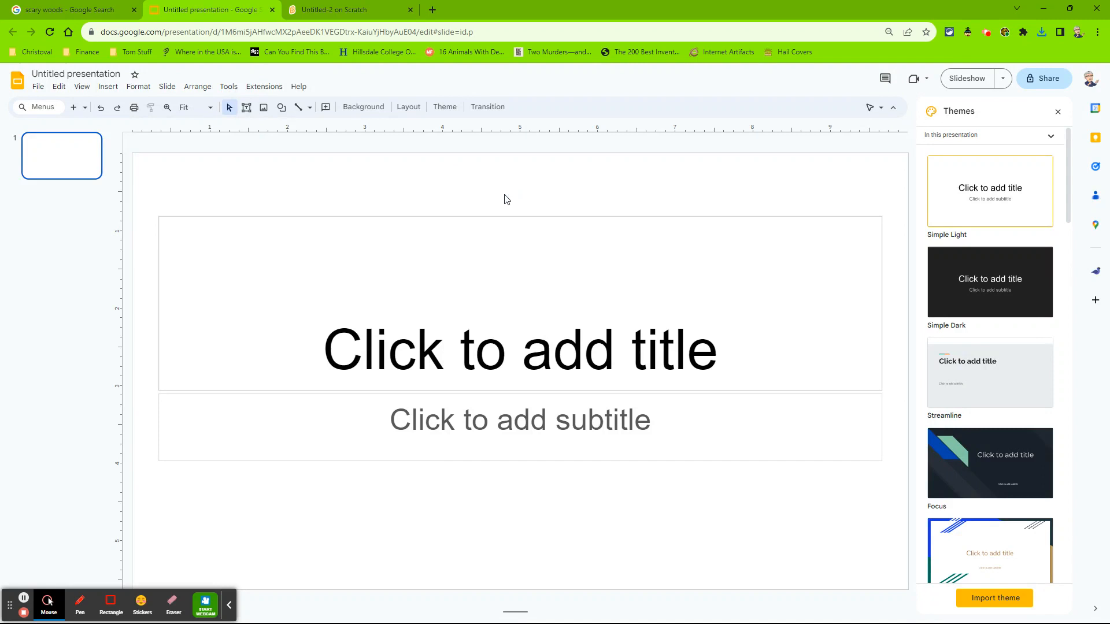
mouse_move(509, 193)
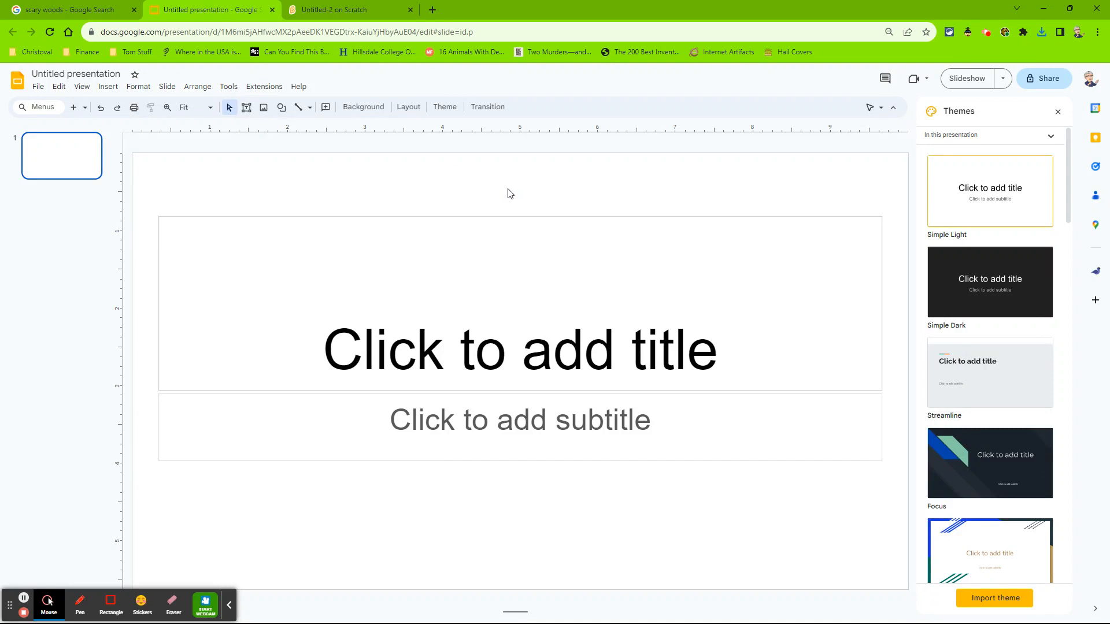
mouse_move(1038, 175)
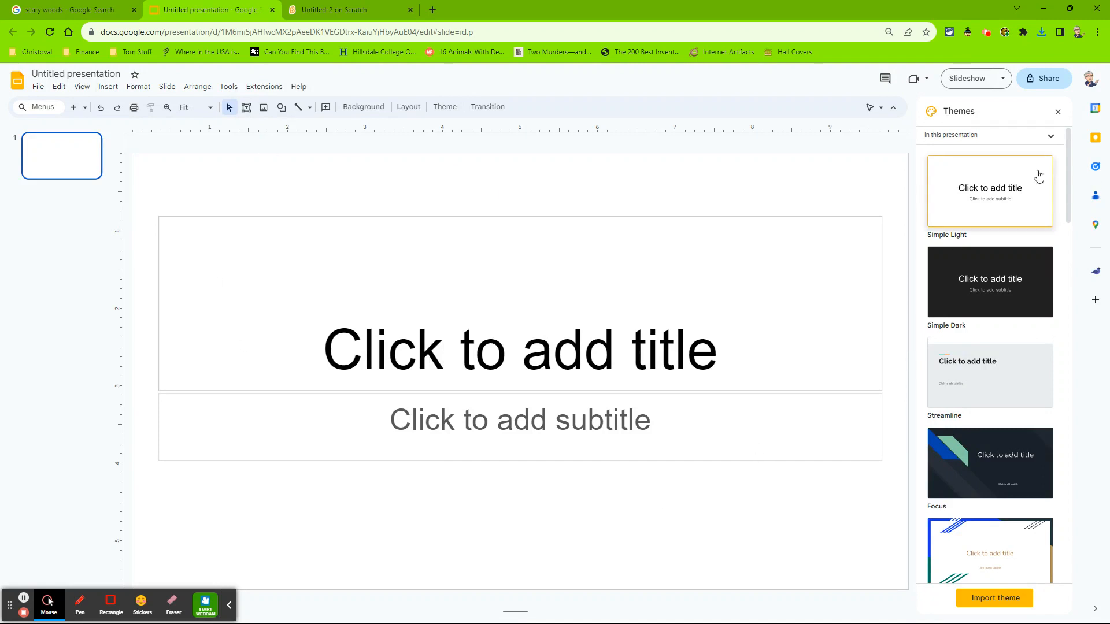
click(1058, 111)
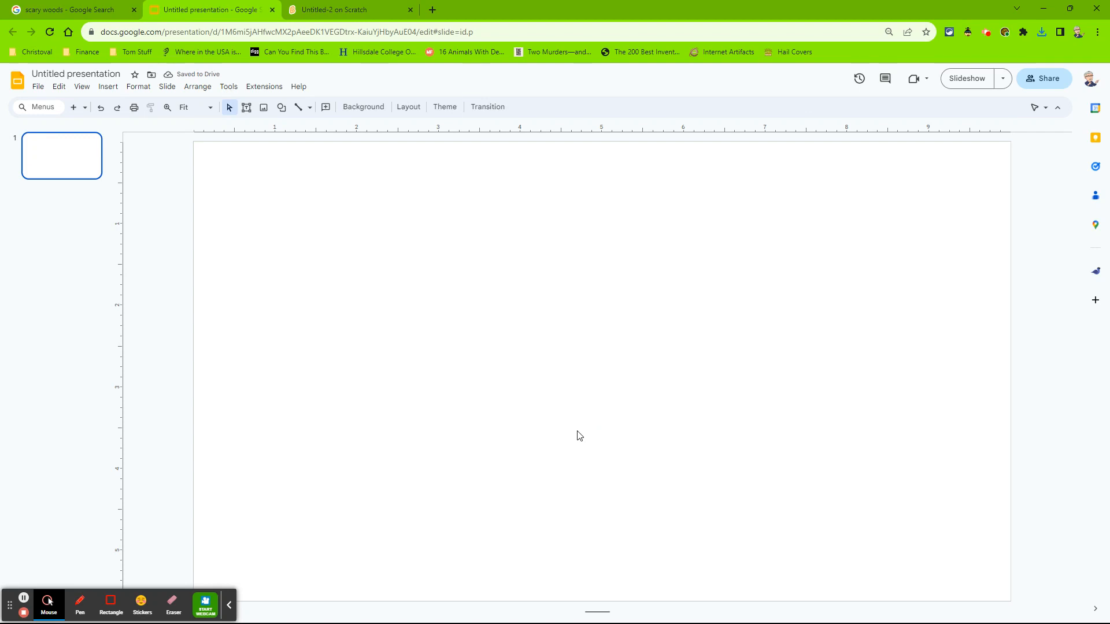
mouse_move(84, 209)
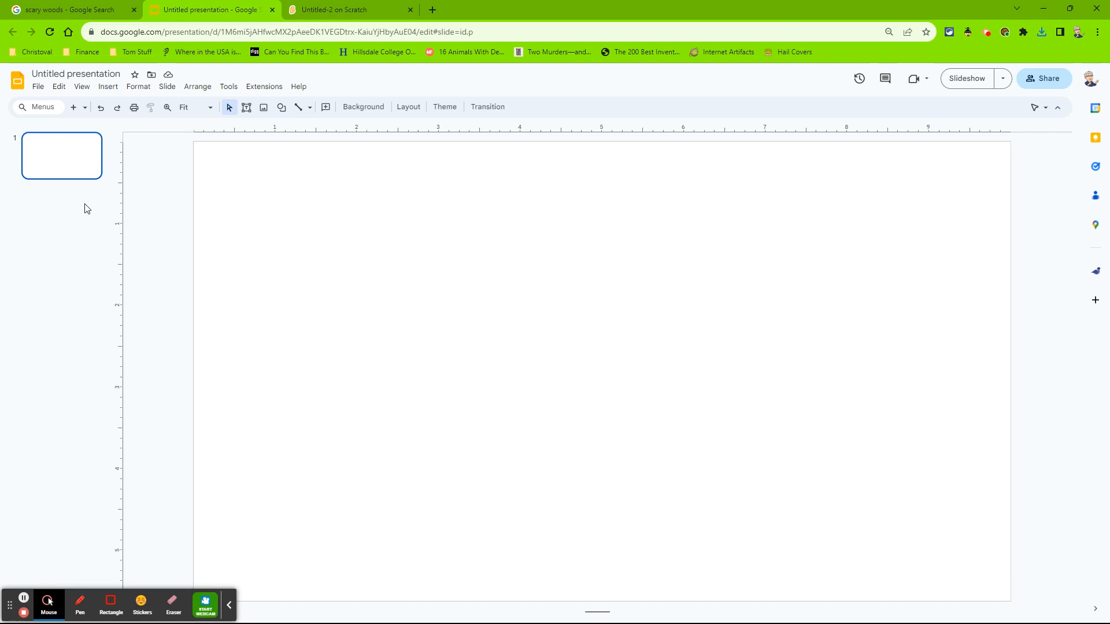
Set a custom 480 × 360 pixel slide size in Page setup.
click(39, 86)
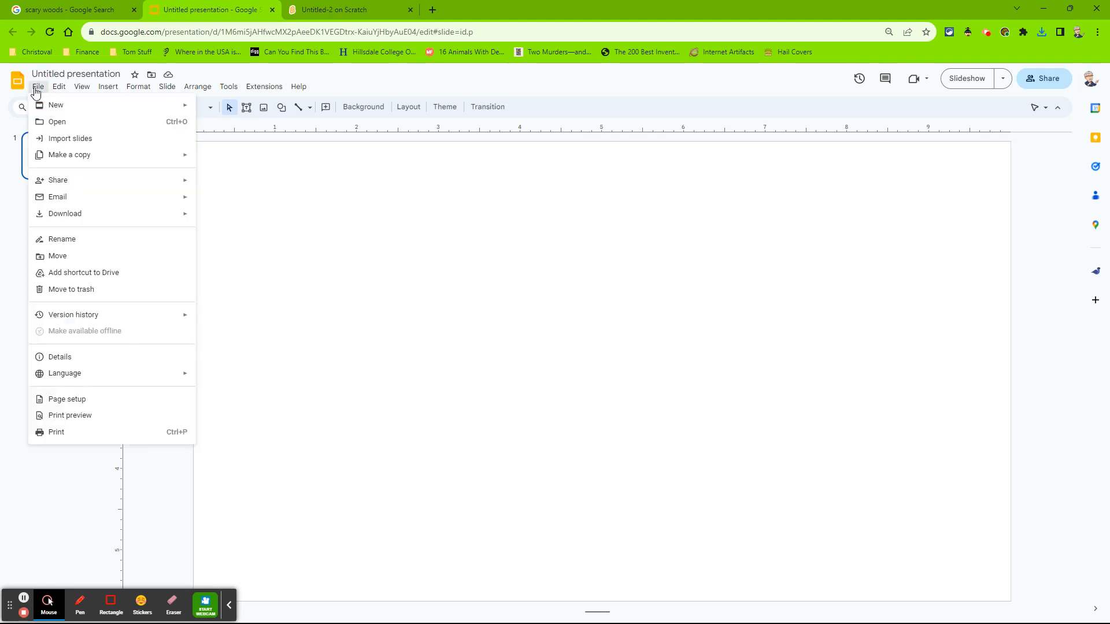
click(67, 399)
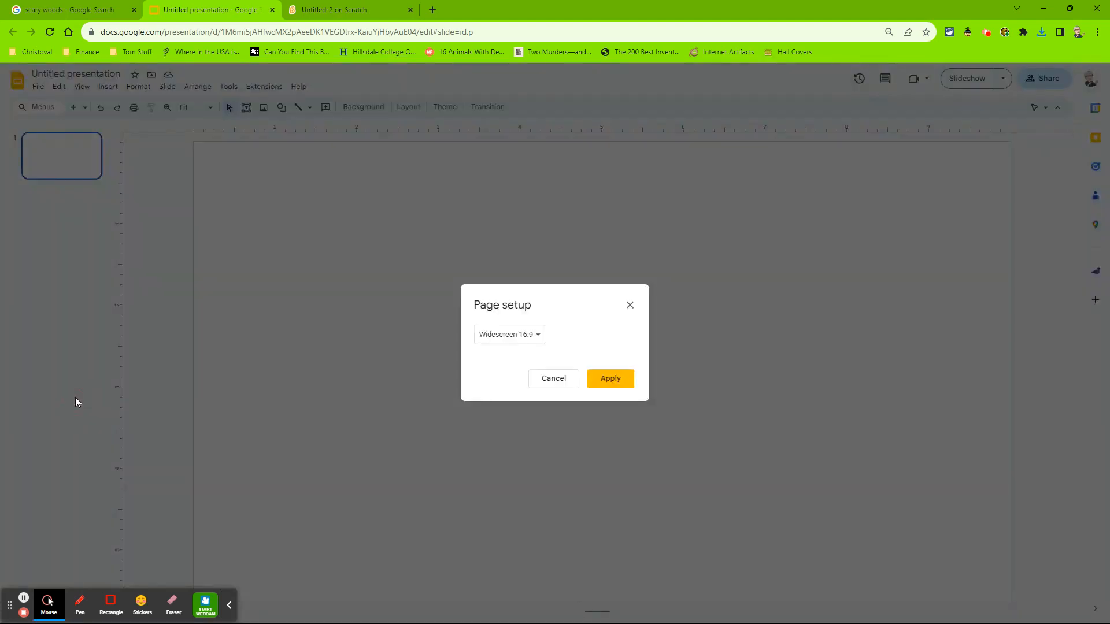
click(508, 334)
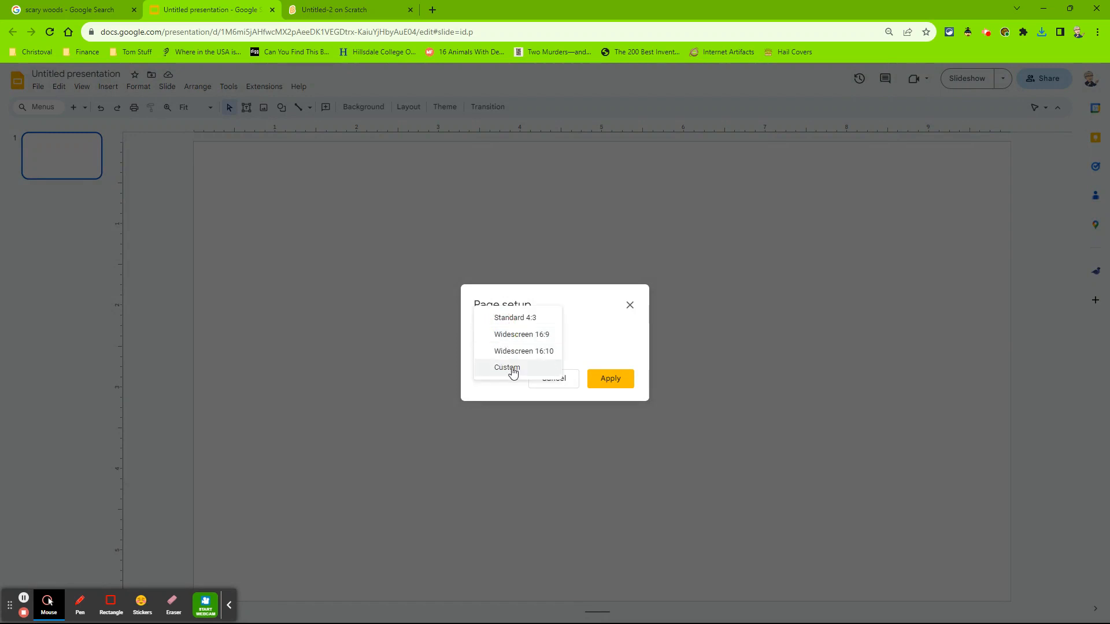
click(507, 368)
text(480)
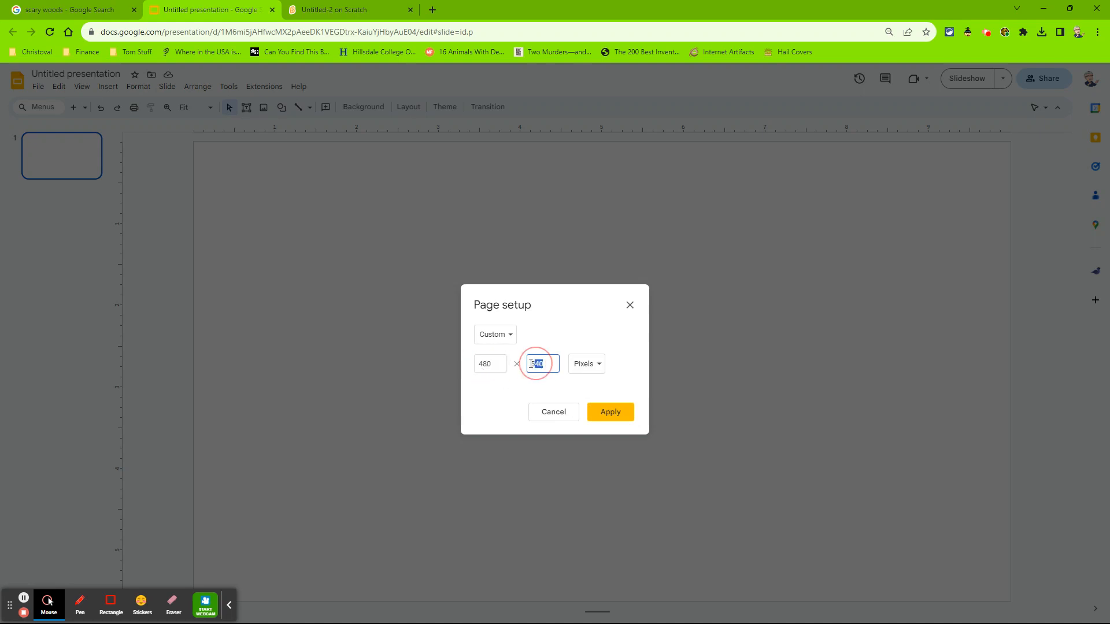
text(360)
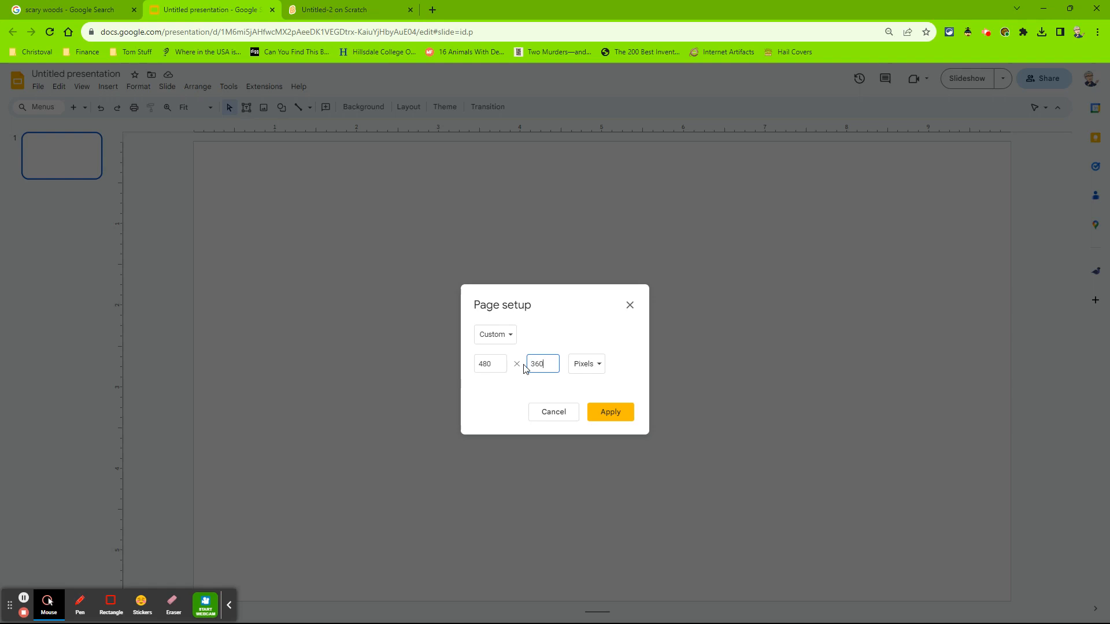
click(609, 412)
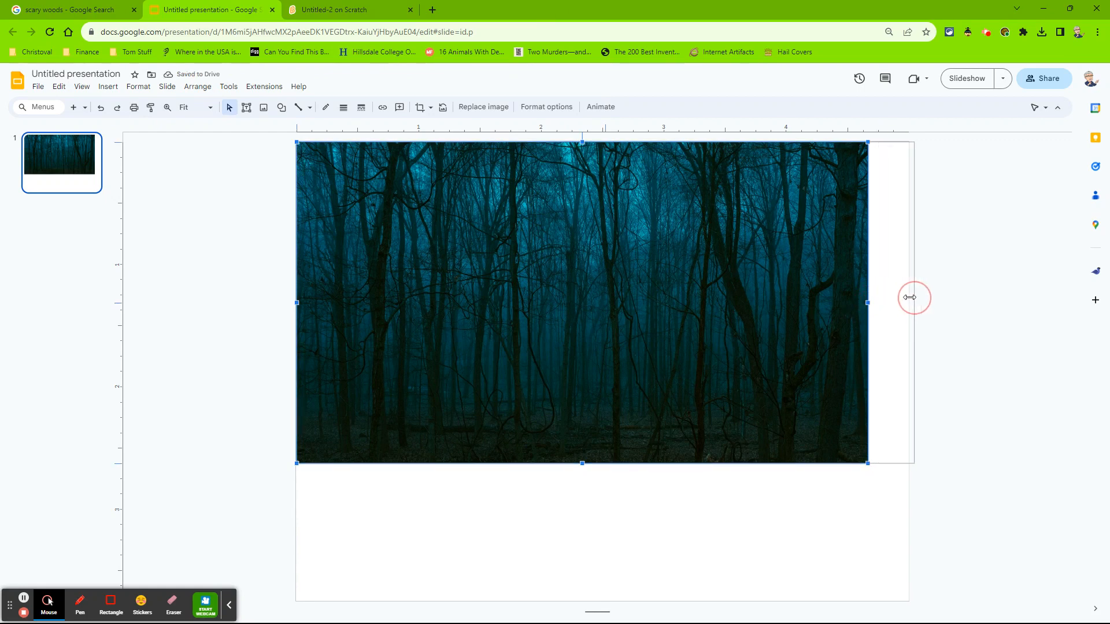
Stretch the forest photo to the right and bottom slide edges and rename the presentation Spooky Woods.
drag(868, 303, 909, 302)
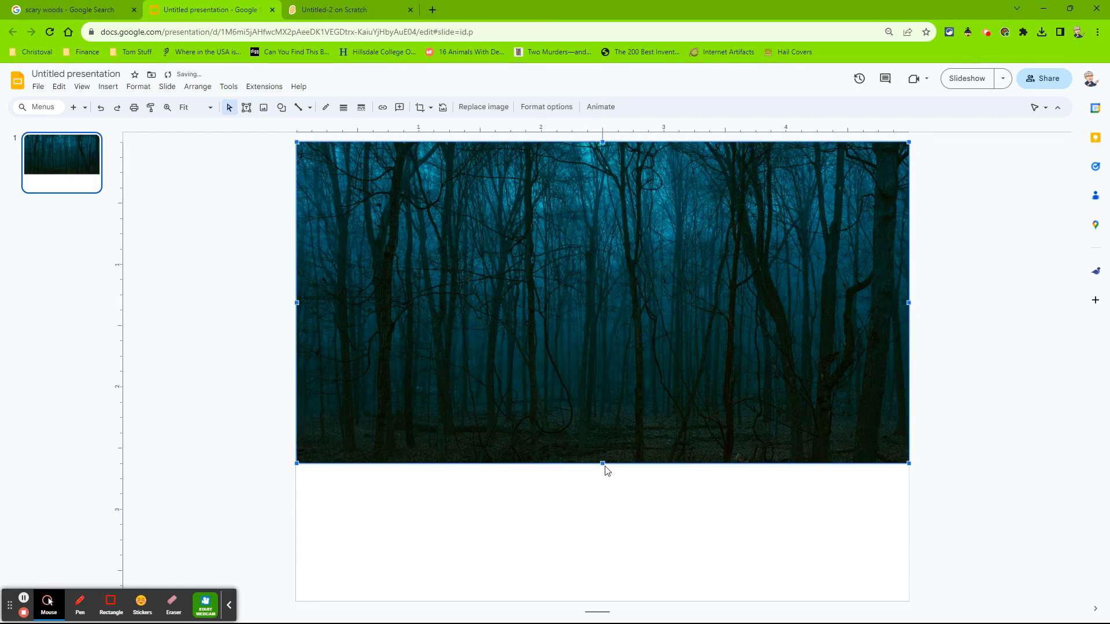
drag(602, 463, 602, 599)
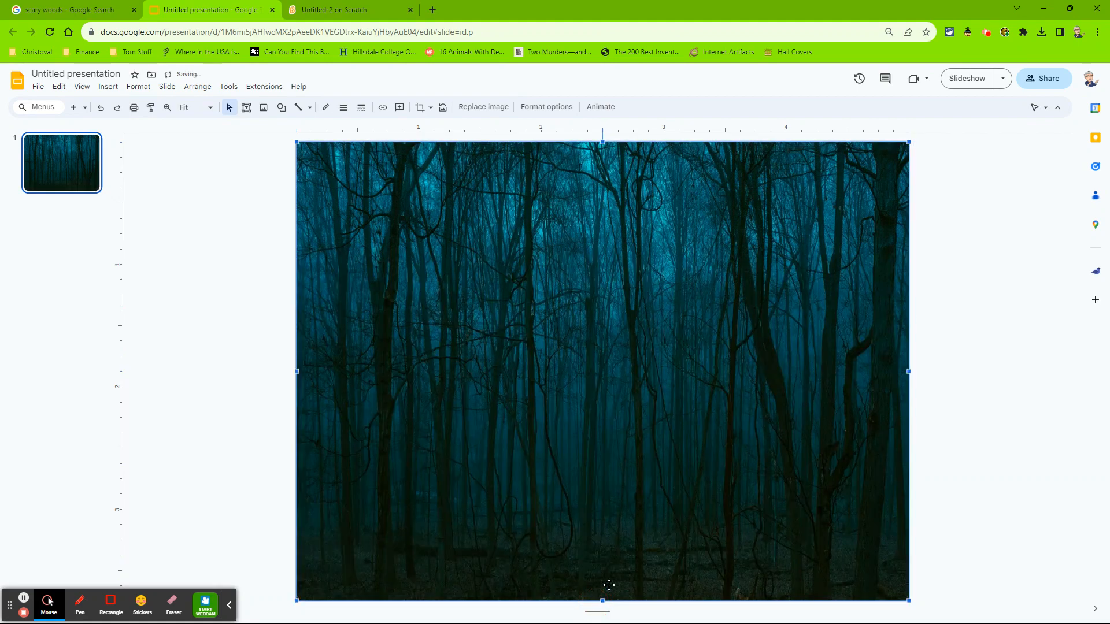
mouse_move(491, 292)
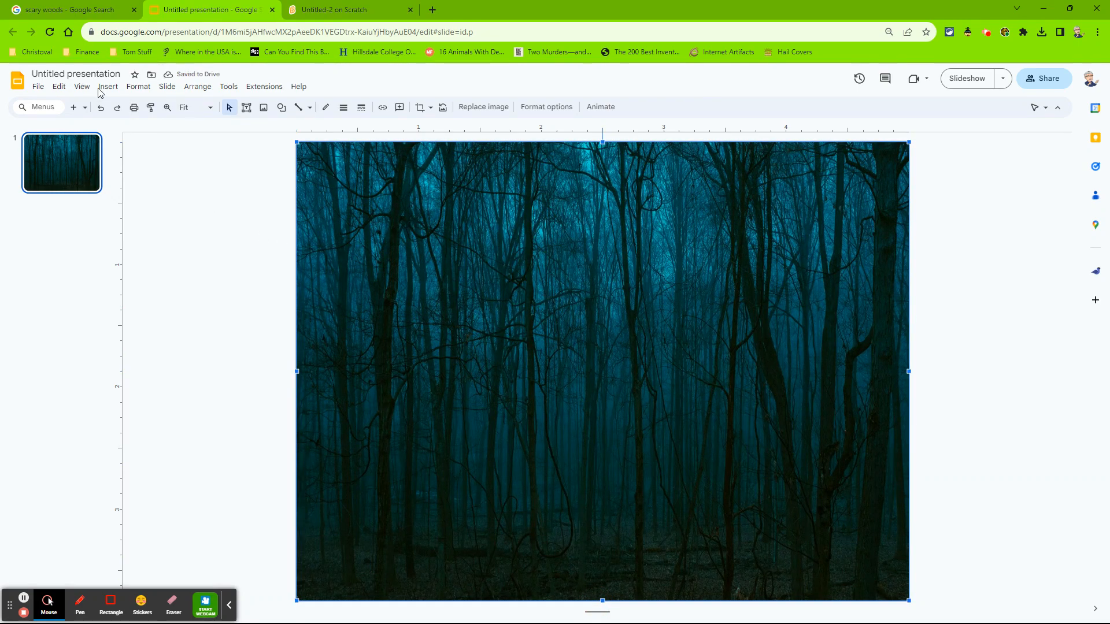
click(76, 74)
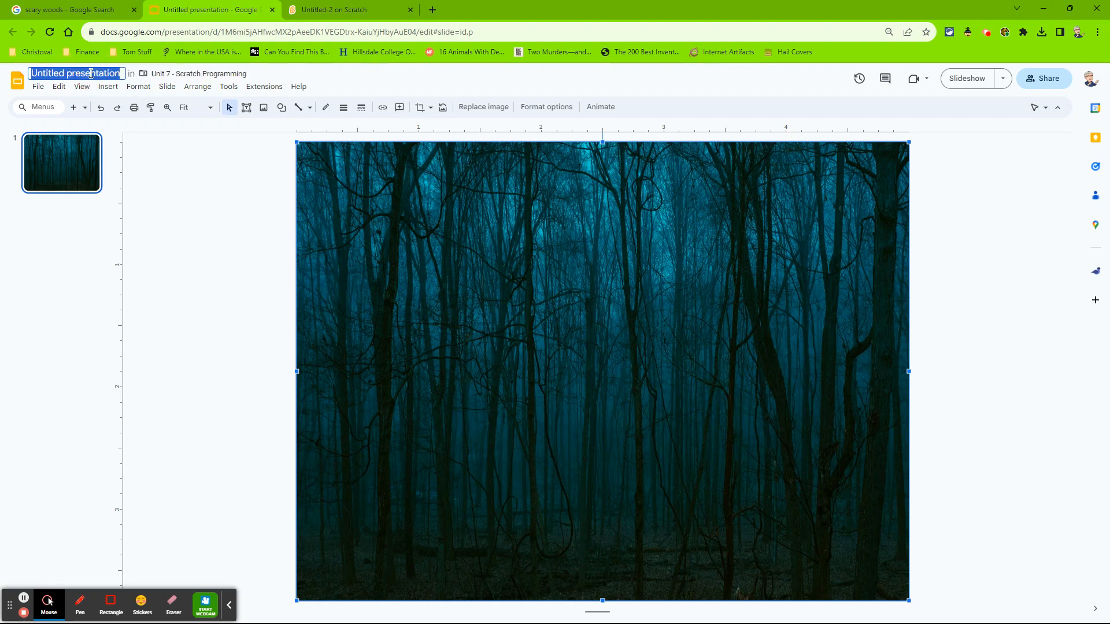
text(Spooky Woods)
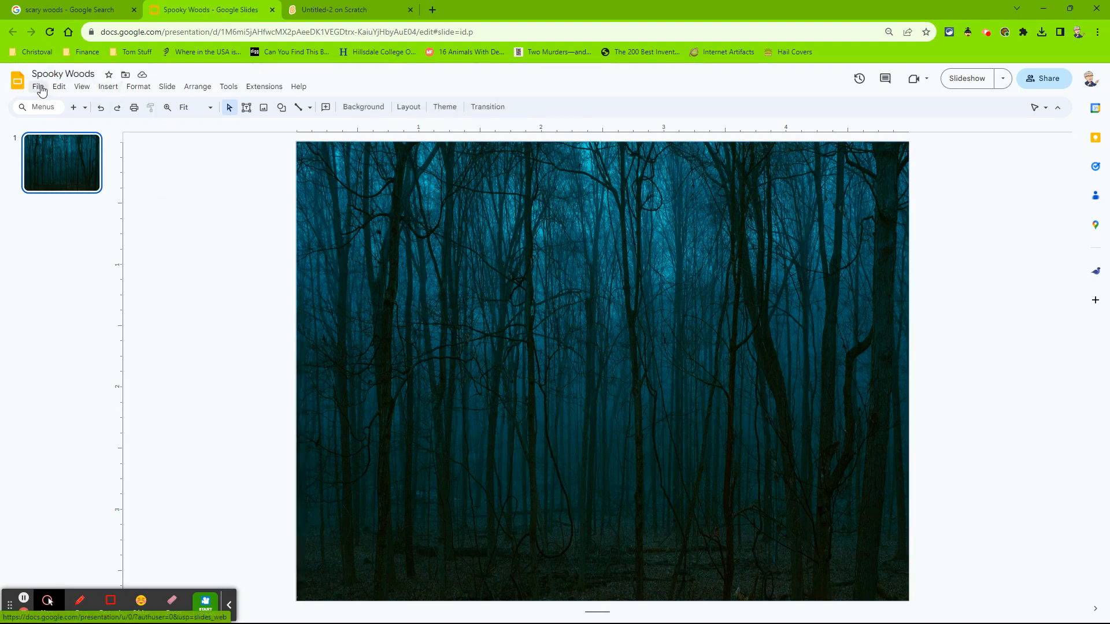
click(38, 86)
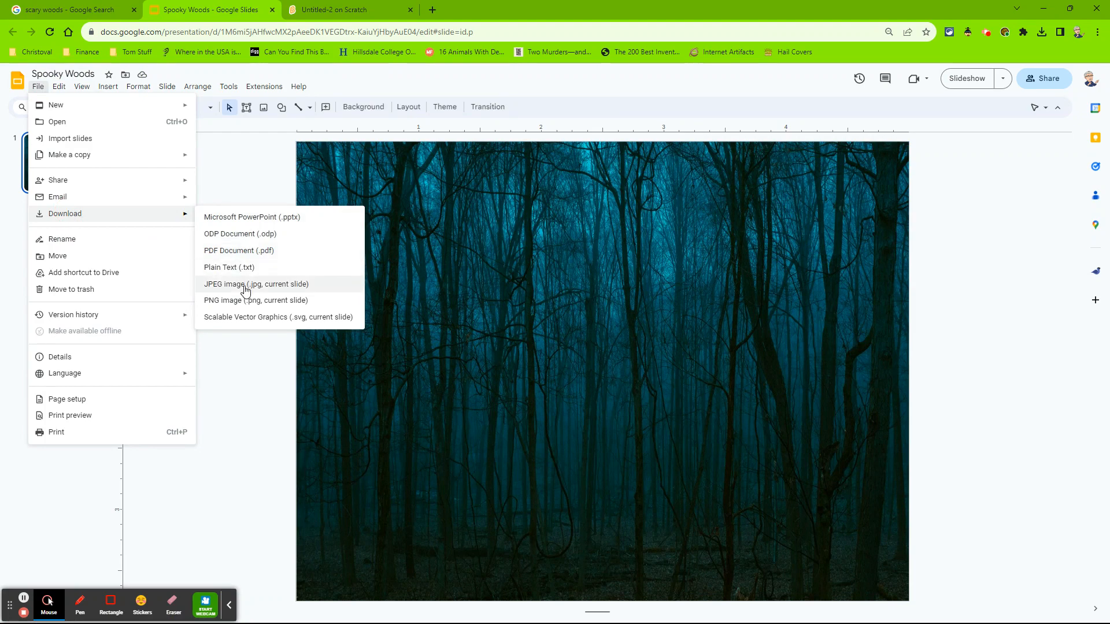
Download the current slide as Spooky Woods.jpg and go back to Scratch.
click(256, 284)
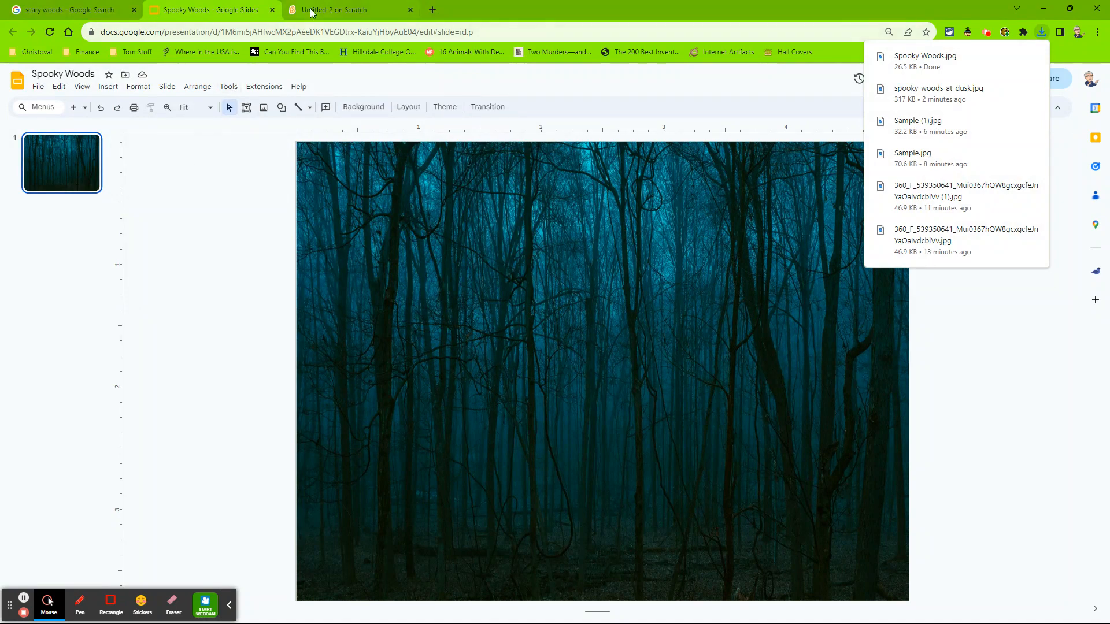
click(333, 9)
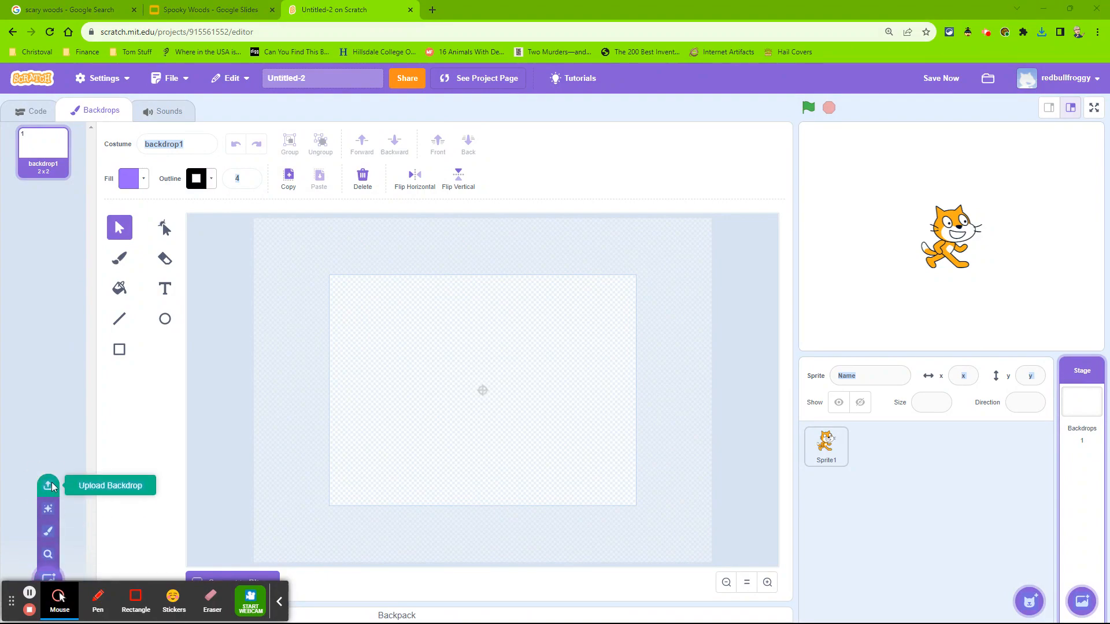
mouse_move(483, 373)
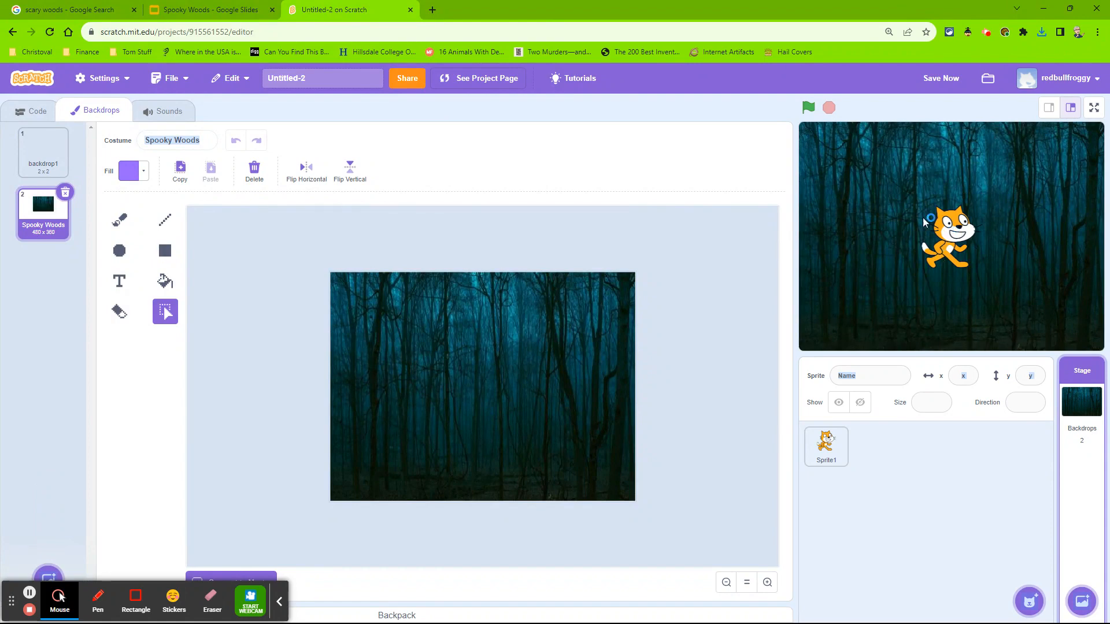
mouse_move(990, 209)
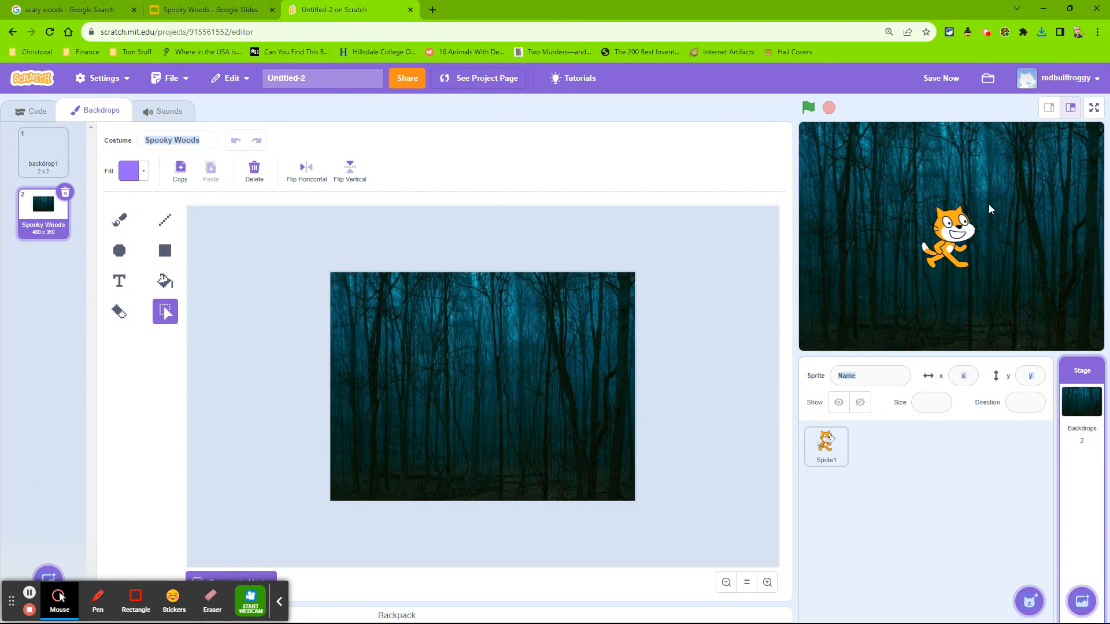
mouse_move(667, 256)
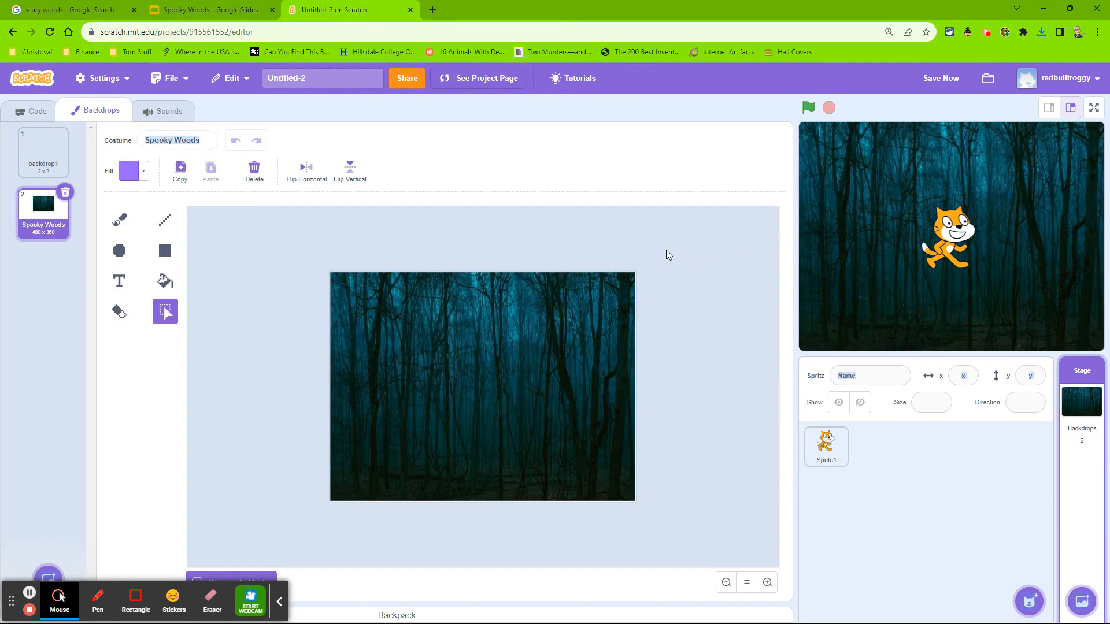